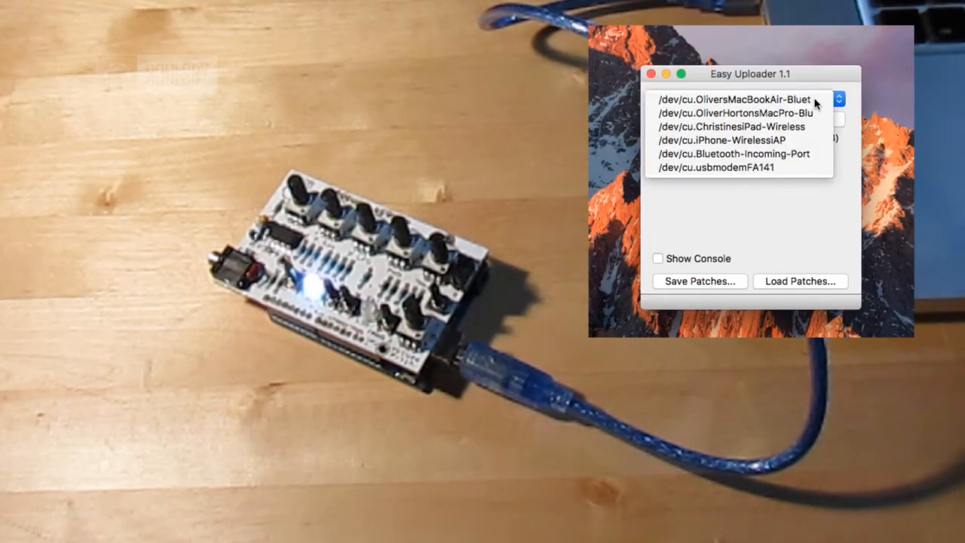
Select port /dev/cu.usbmodemFA141 and start uploading the synth firmware to the board
left_click(733, 172)
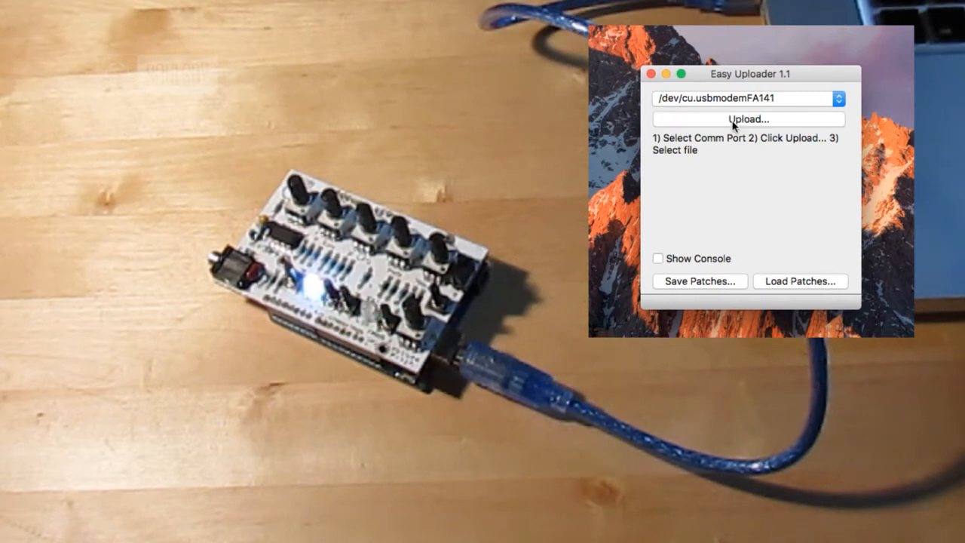
left_click(748, 117)
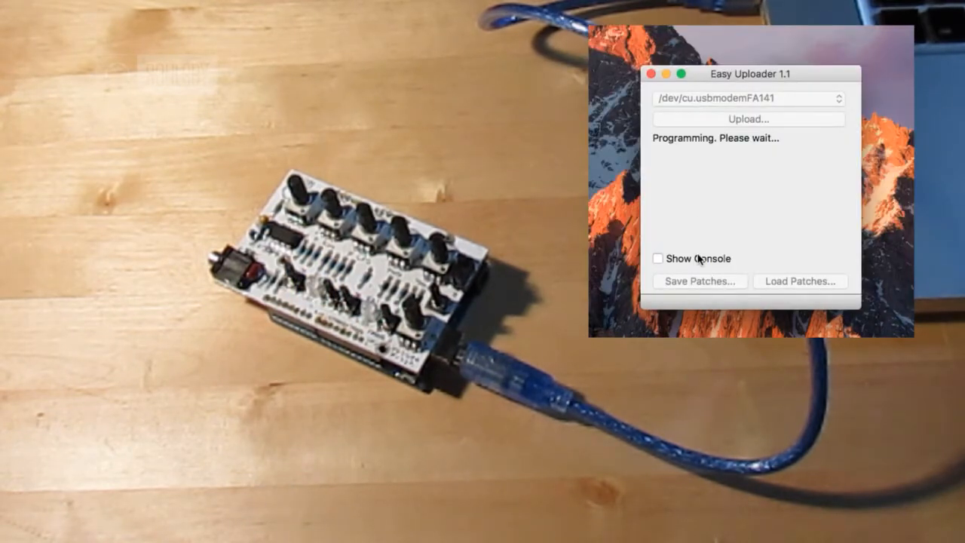
Enable Show Console to reveal the avrdude log writing miniOdytronV1-0.hex to flash
left_click(657, 258)
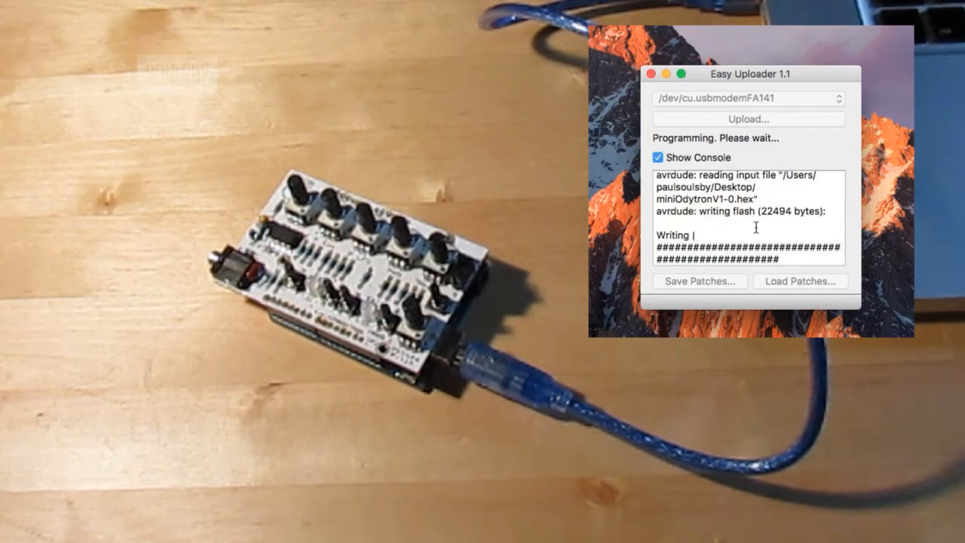